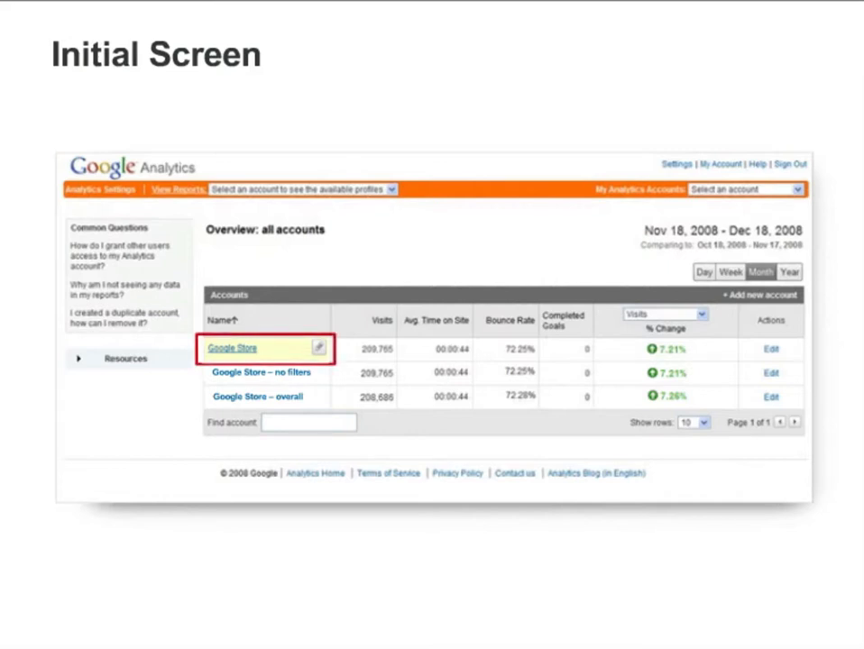
pyautogui.click(231, 346)
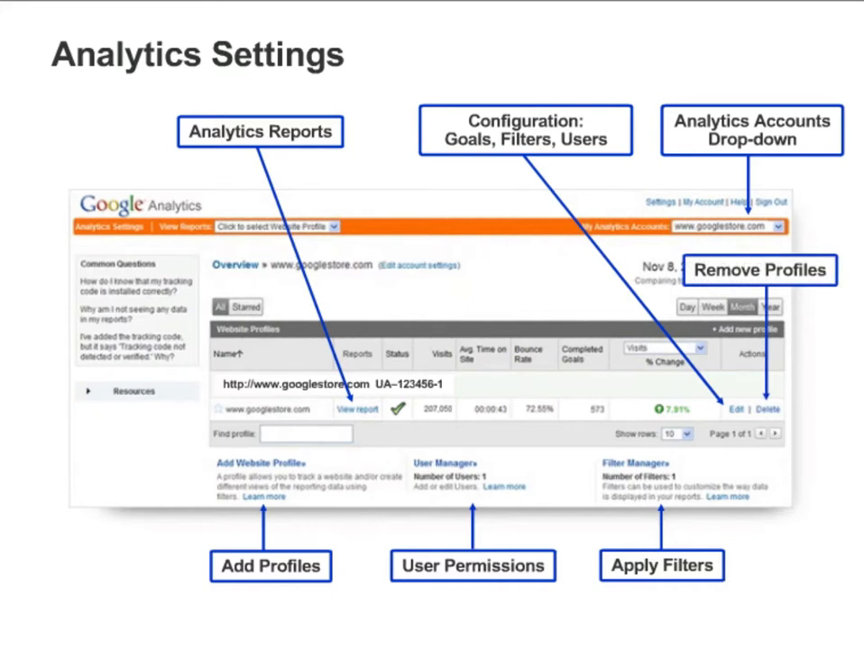
pyautogui.press('right')
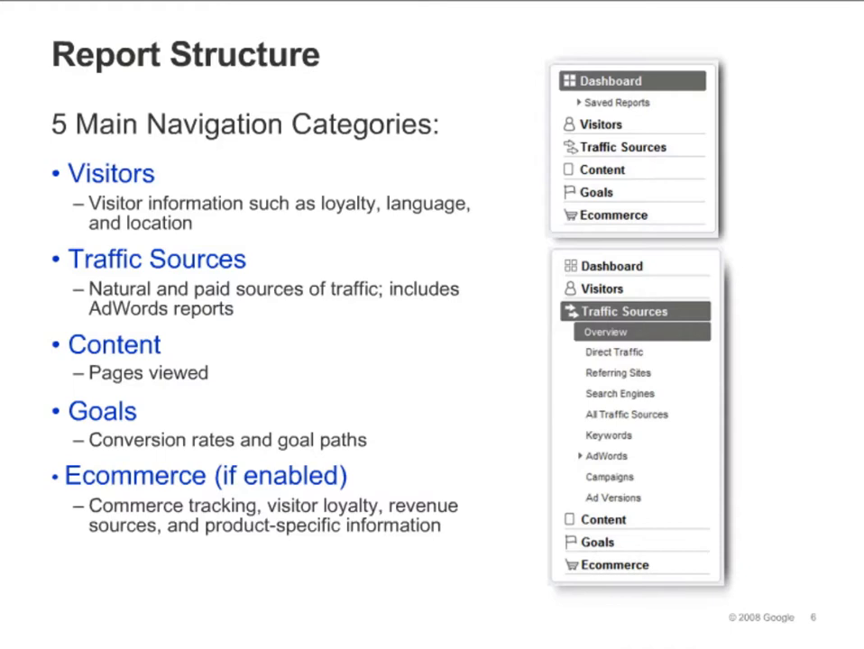
pyautogui.press('Right')
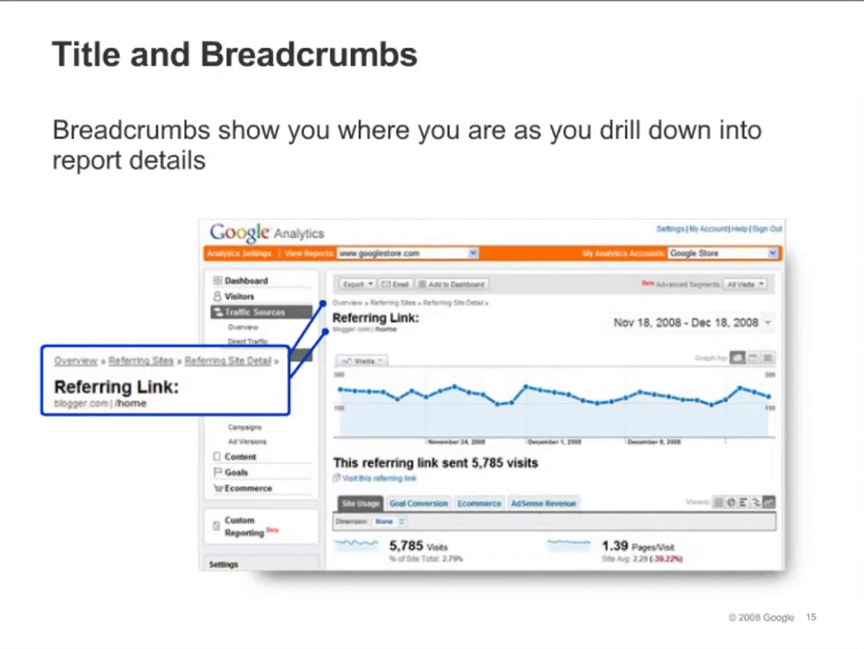
pyautogui.press('right')
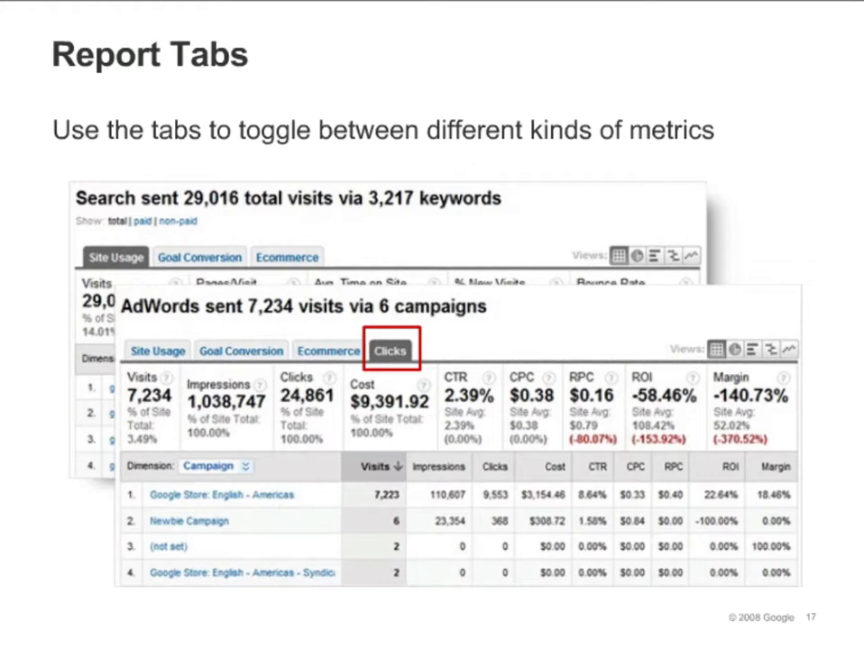
pyautogui.press('right')
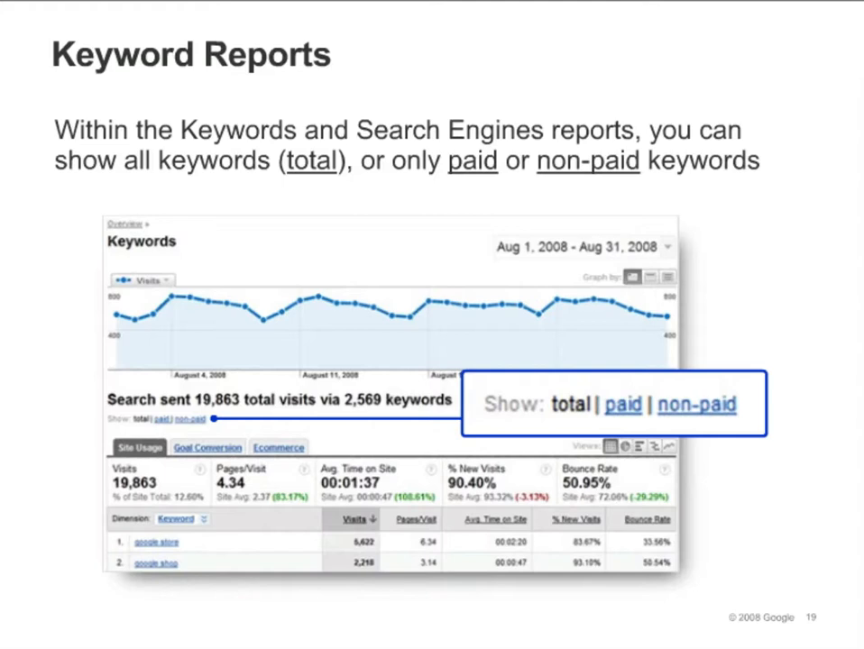
pyautogui.press('right')
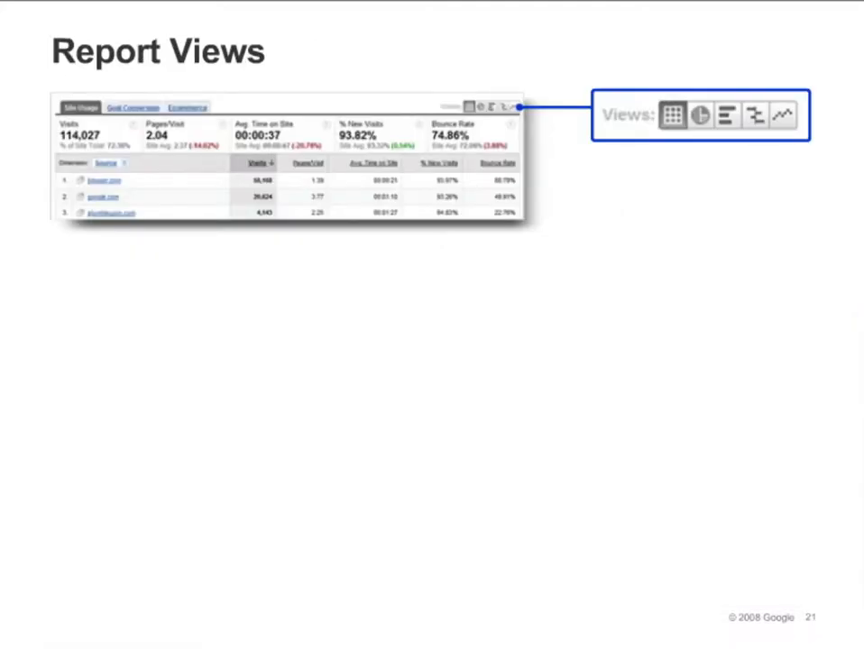
pyautogui.click(700, 115)
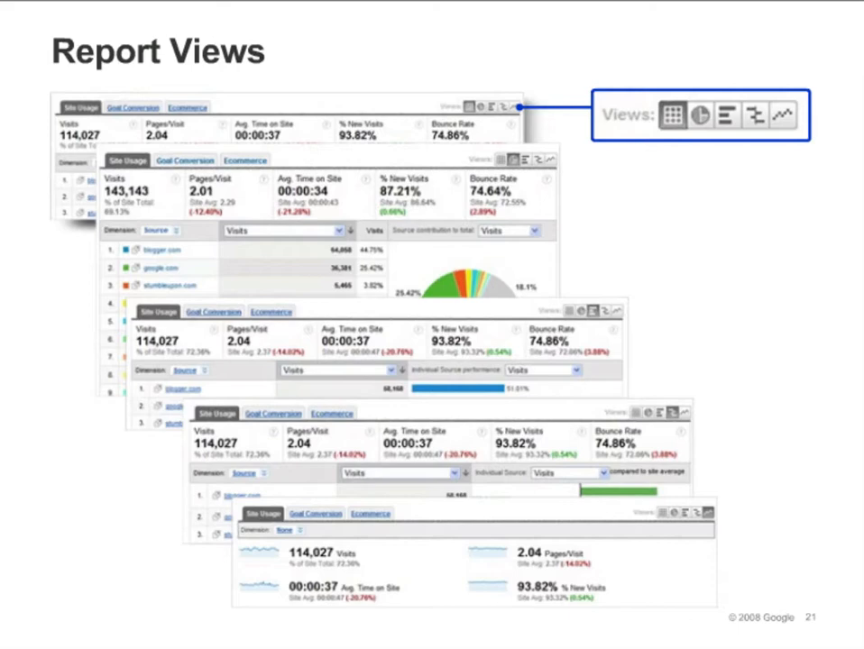
pyautogui.press('Right')
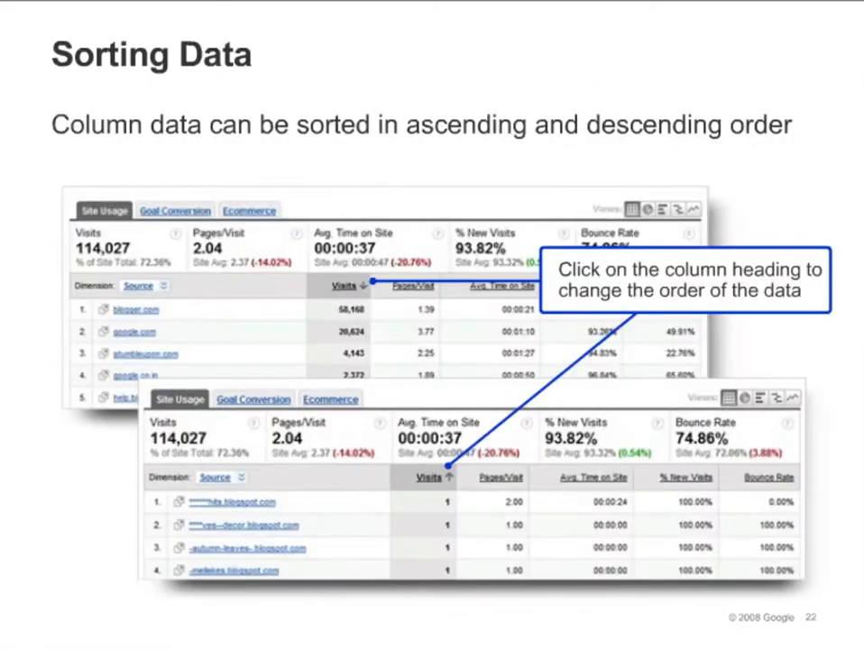